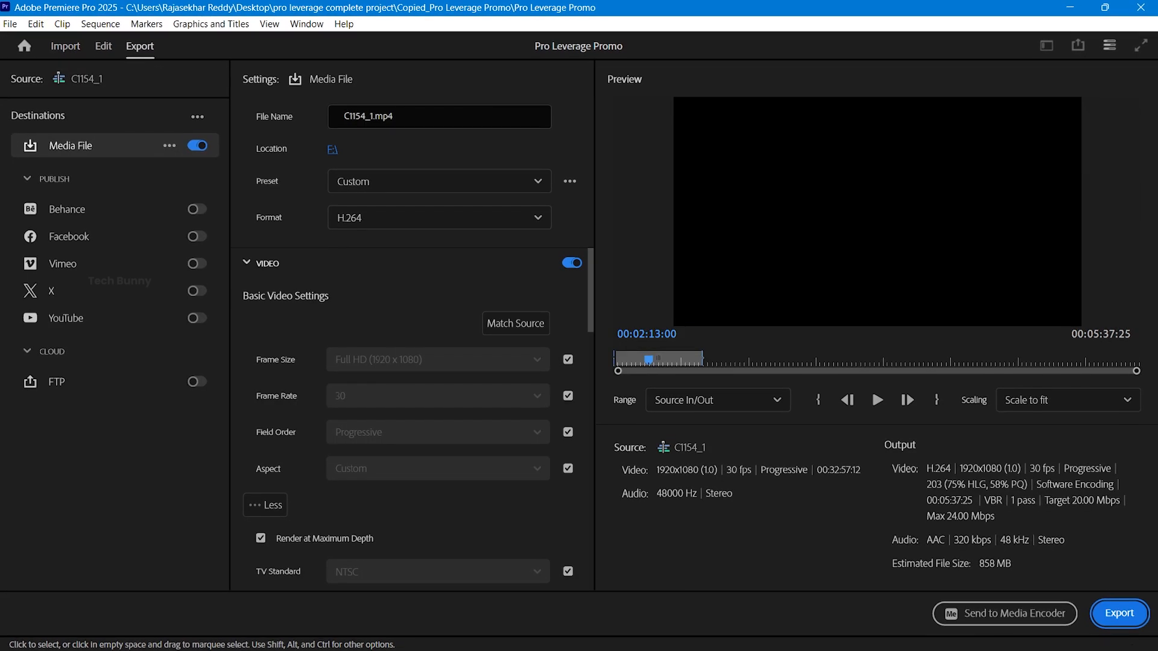
Step: Export the C1154_1 sequence, triggering the Rendering Required Audio Files dialog at 0%
left_click(1116, 612)
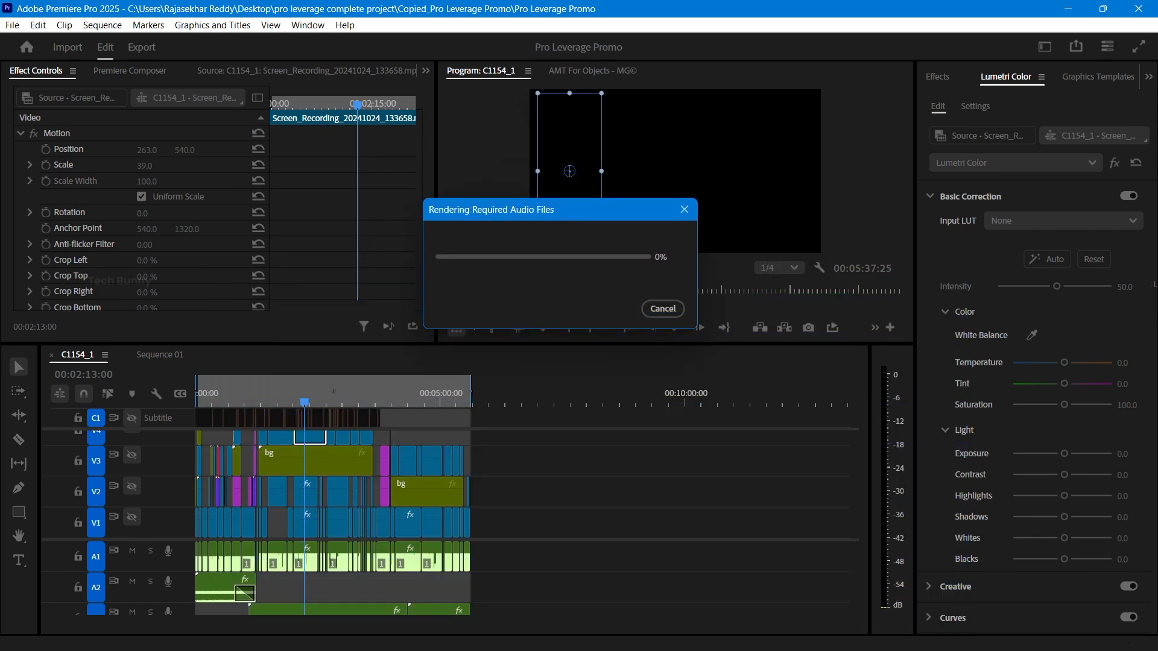
Step: Cancel the audio render, set audio bitrate to 256 kbps, retry export, then cancel toward Sequence 01's settings
left_click(661, 309)
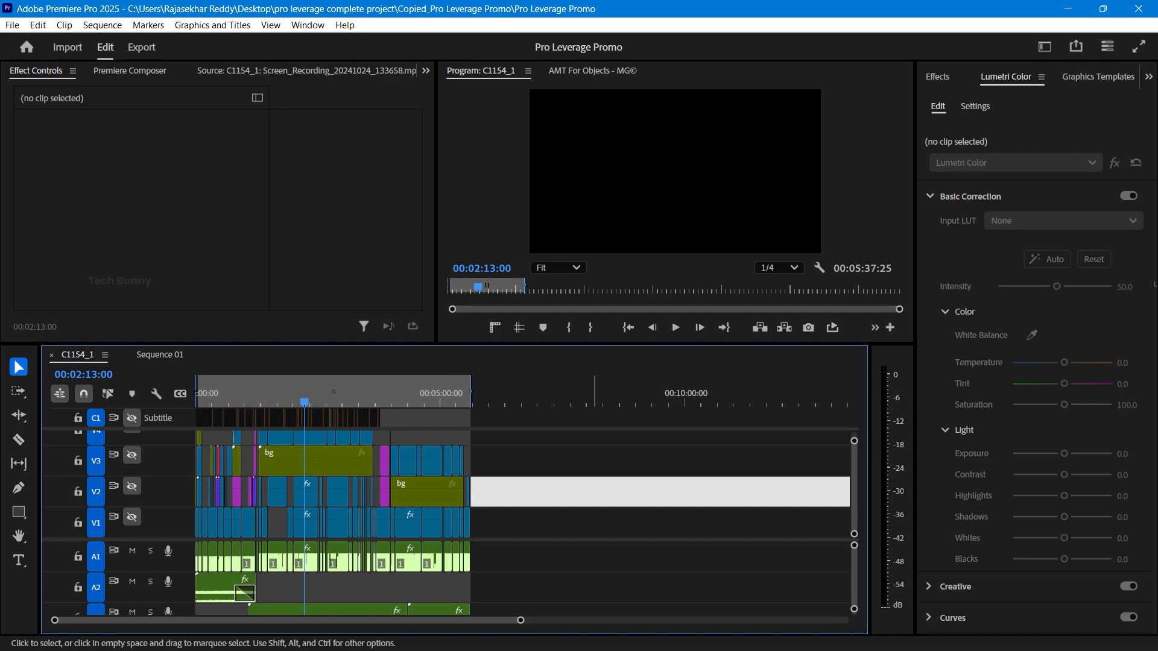
left_click(140, 47)
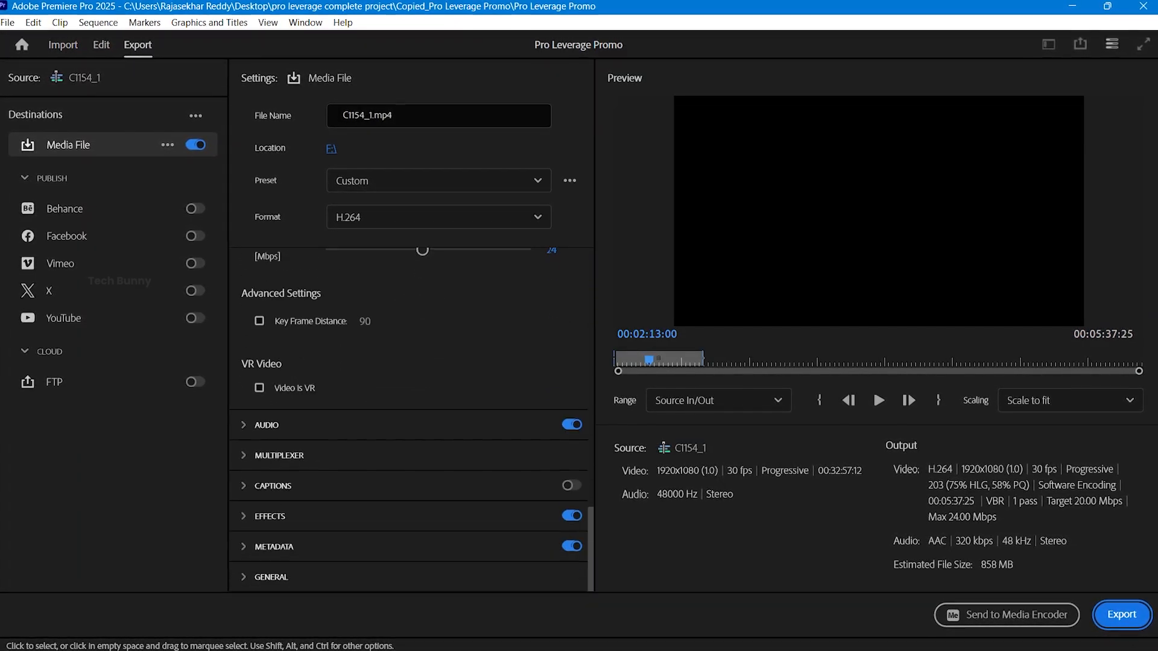
left_click(435, 393)
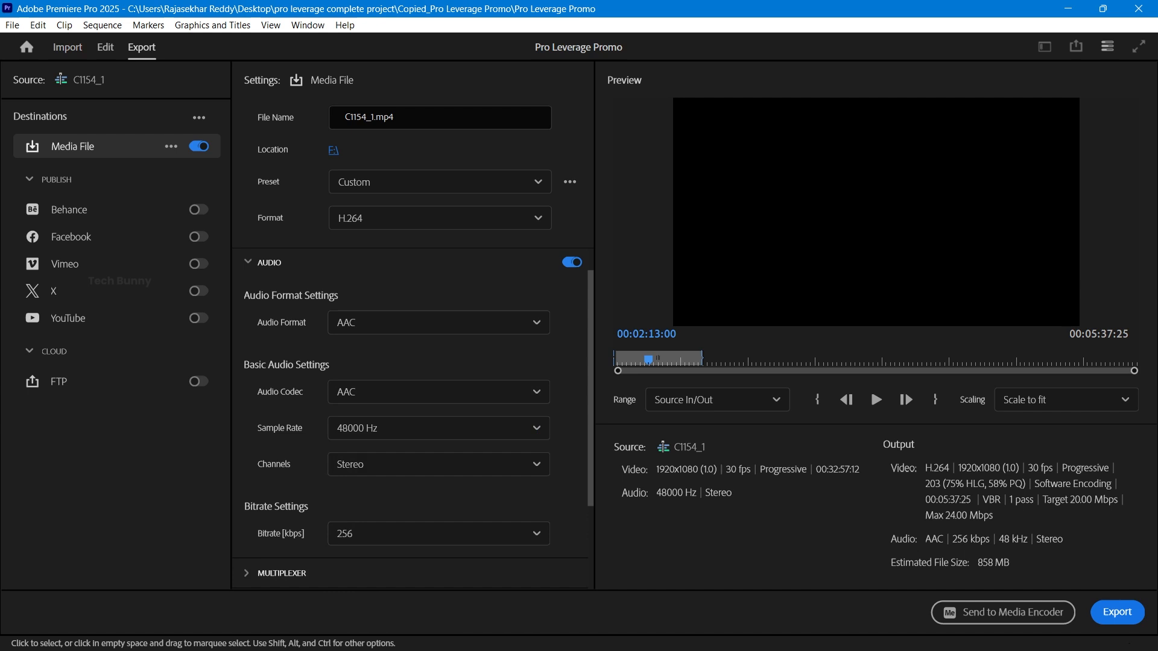
left_click(1115, 612)
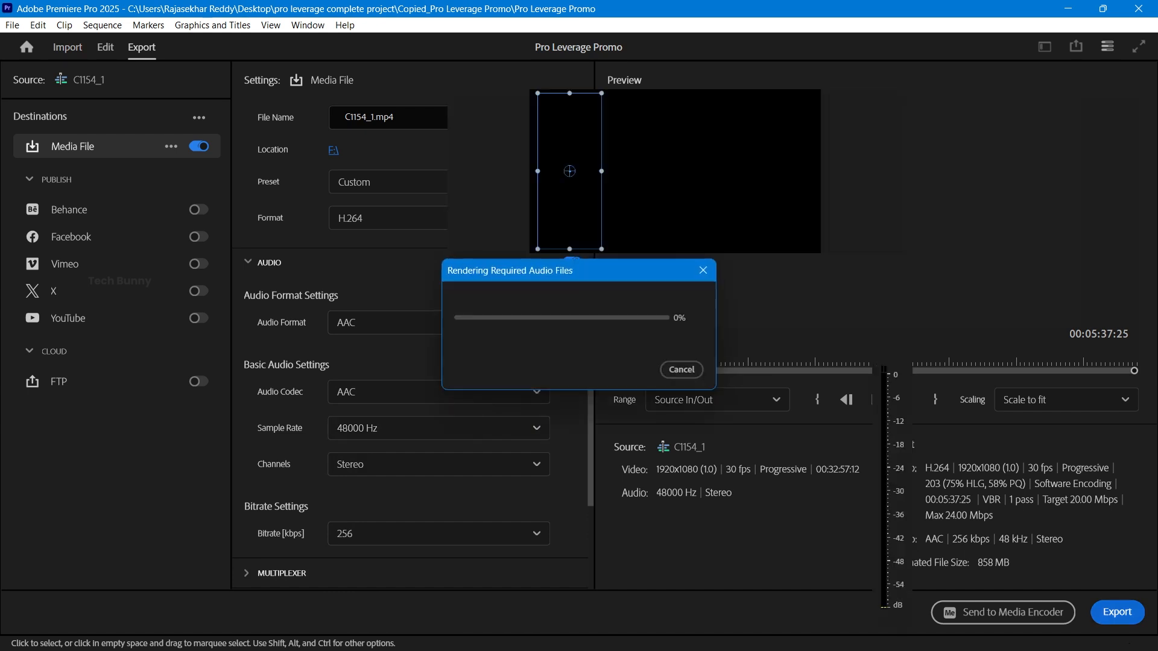
left_click(105, 47)
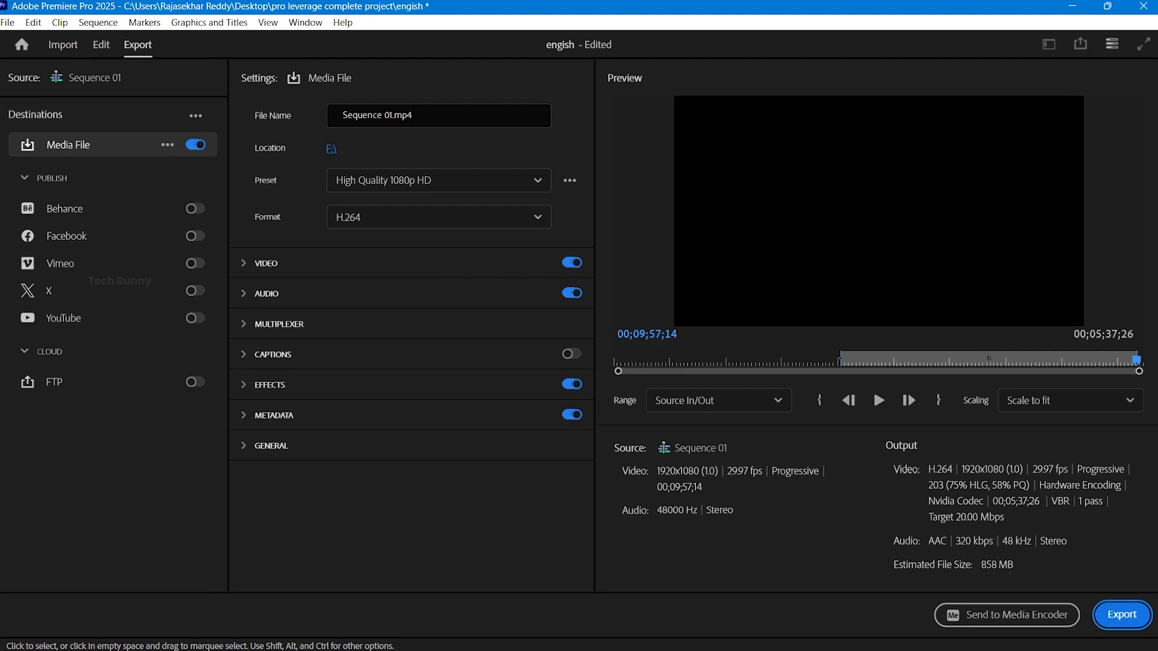
Step: Set Sequence 01's video Performance to Software Encoding, export it, then cancel the audio render dialog
left_click(264, 262)
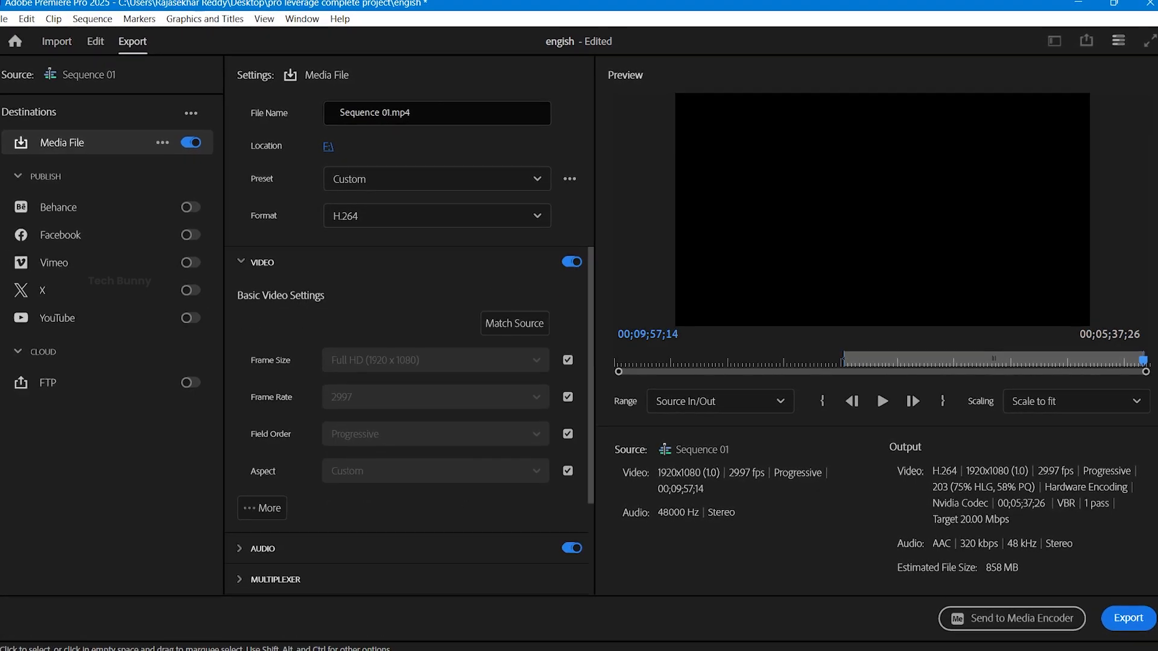
scroll("down", 3)
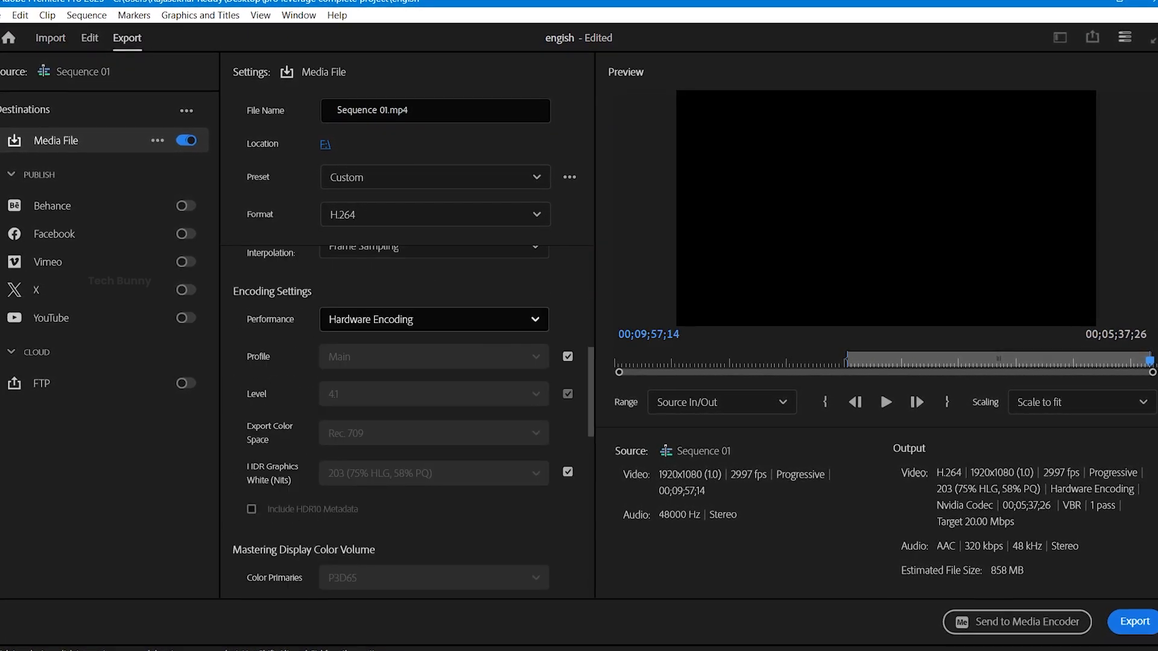
left_click(1134, 622)
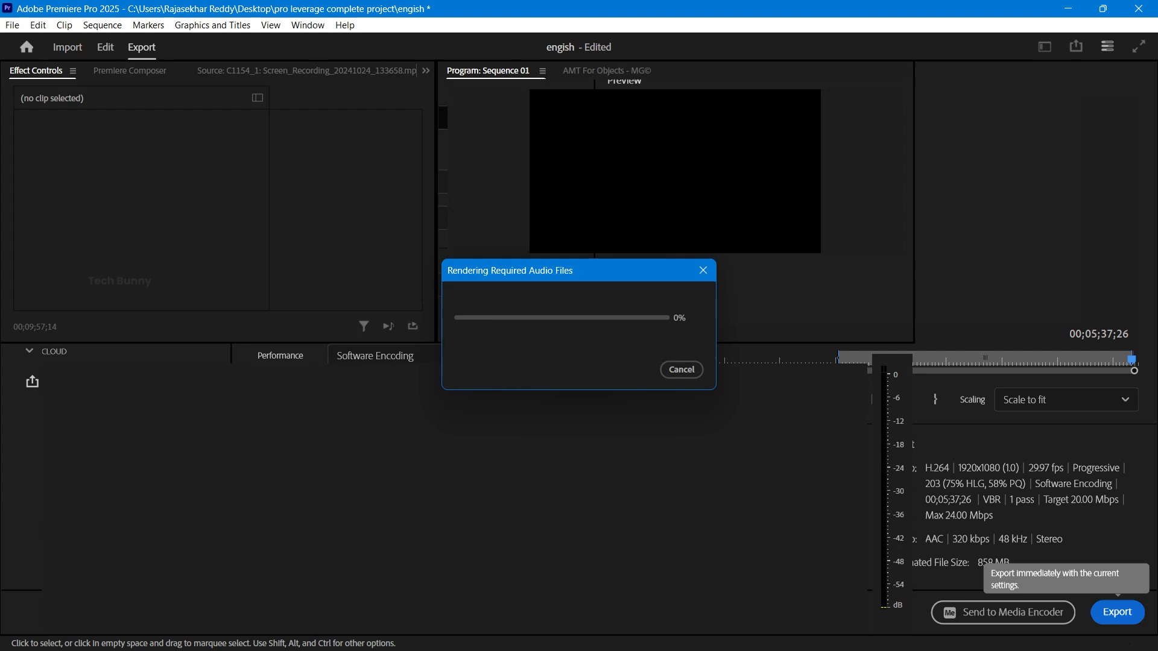
left_click(105, 47)
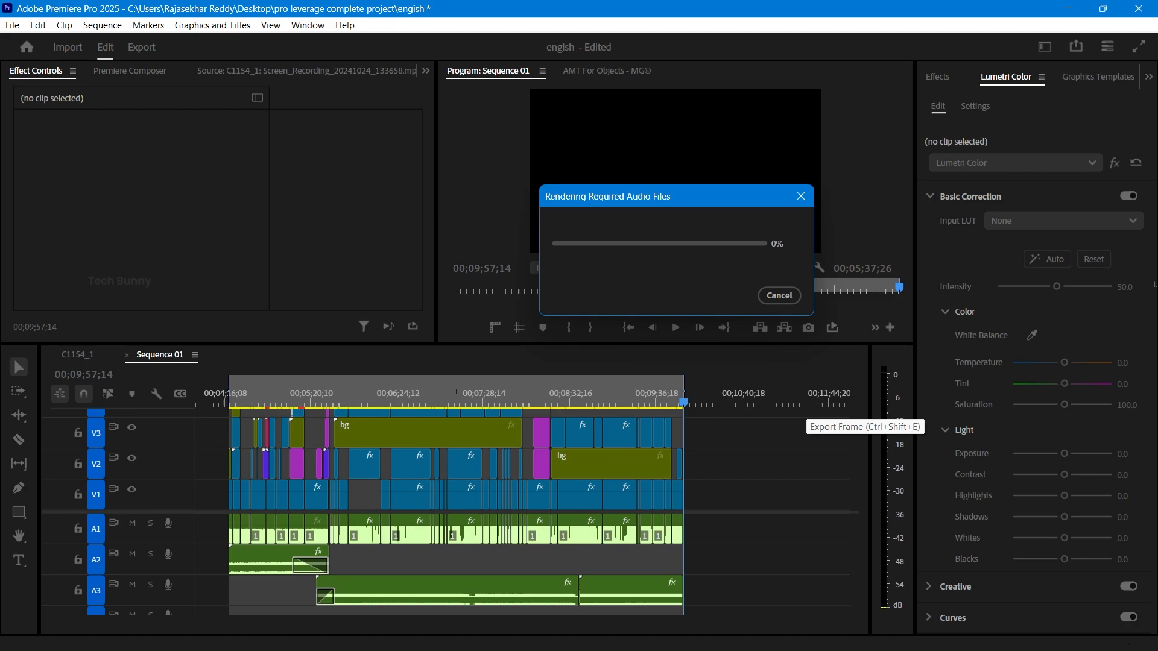
left_click(776, 295)
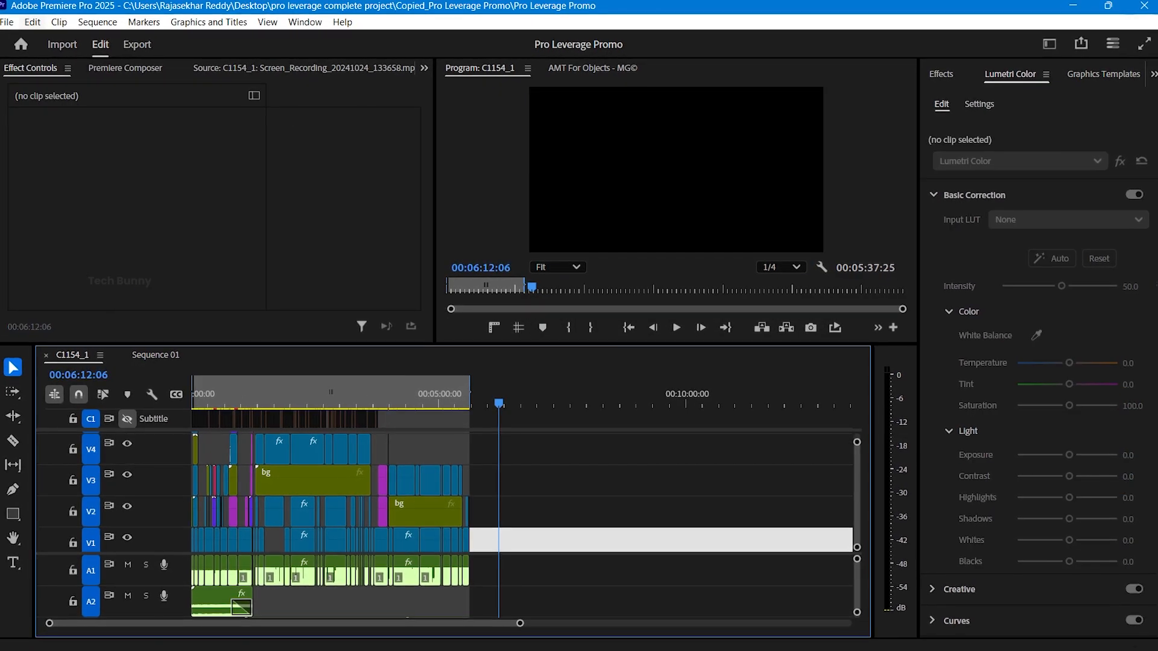
Step: Enable 'Render audio when rendering video' in Audio preferences and confirm with OK
left_click(31, 22)
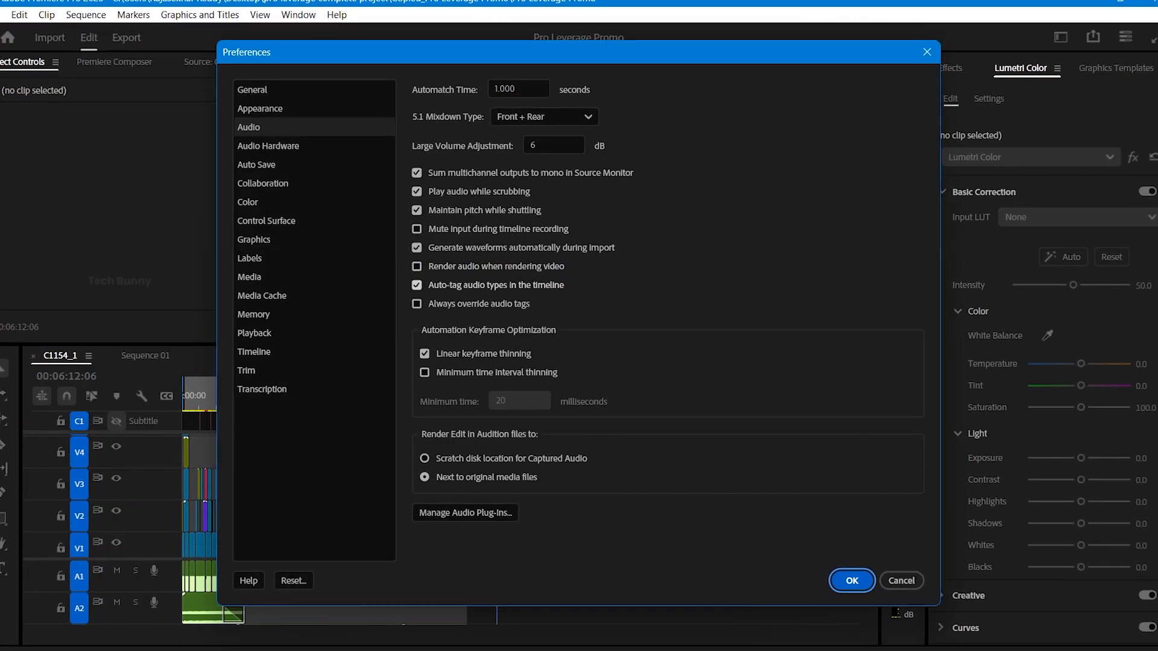
left_click(424, 265)
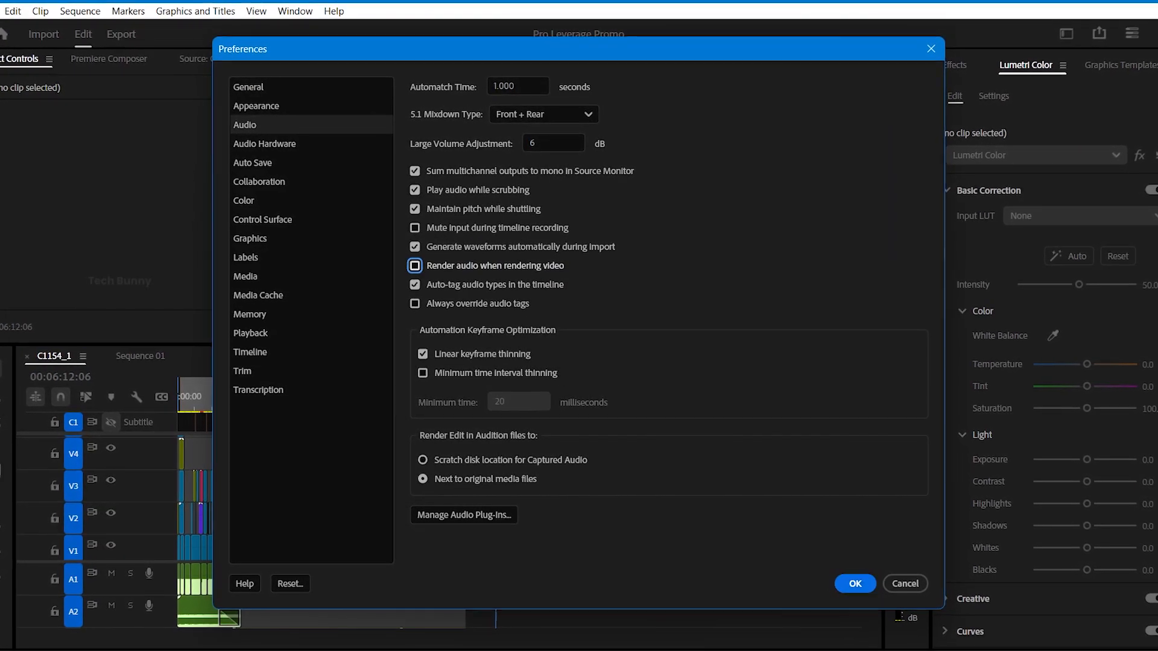
left_click(414, 266)
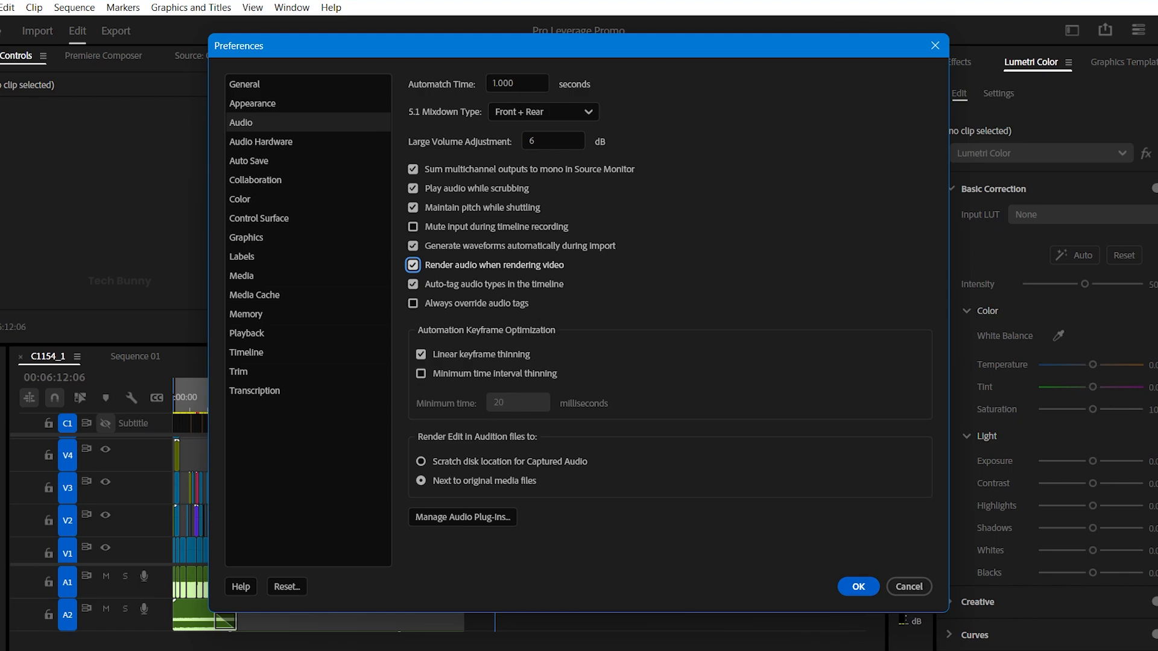
left_click(856, 586)
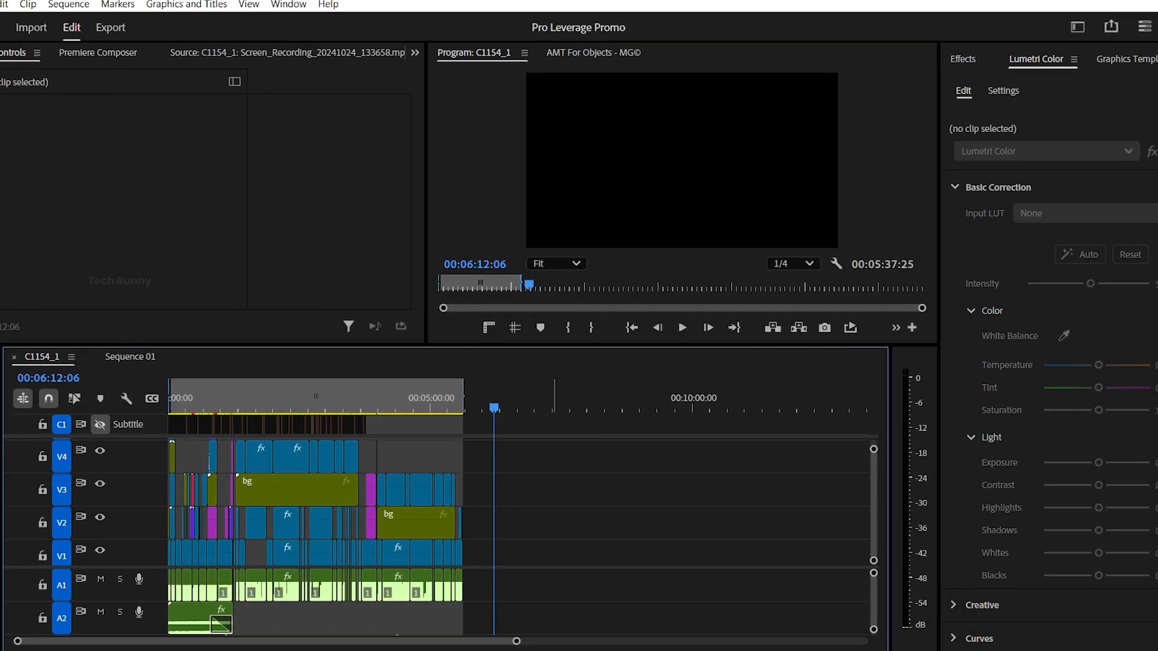
left_click(110, 28)
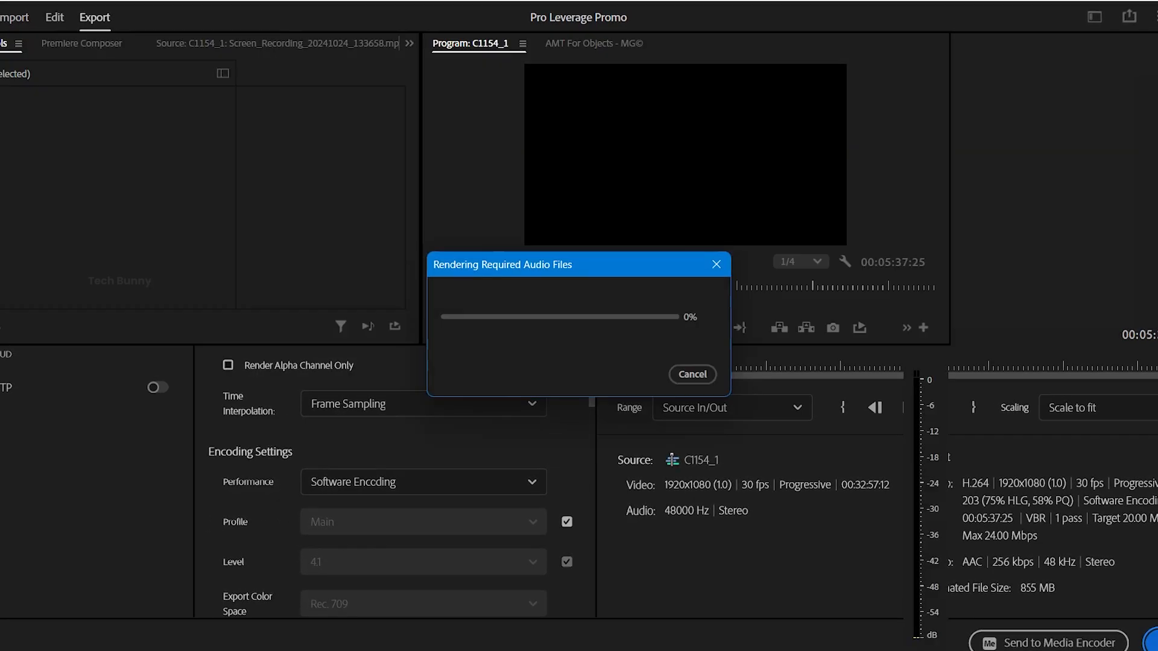
left_click(47, 14)
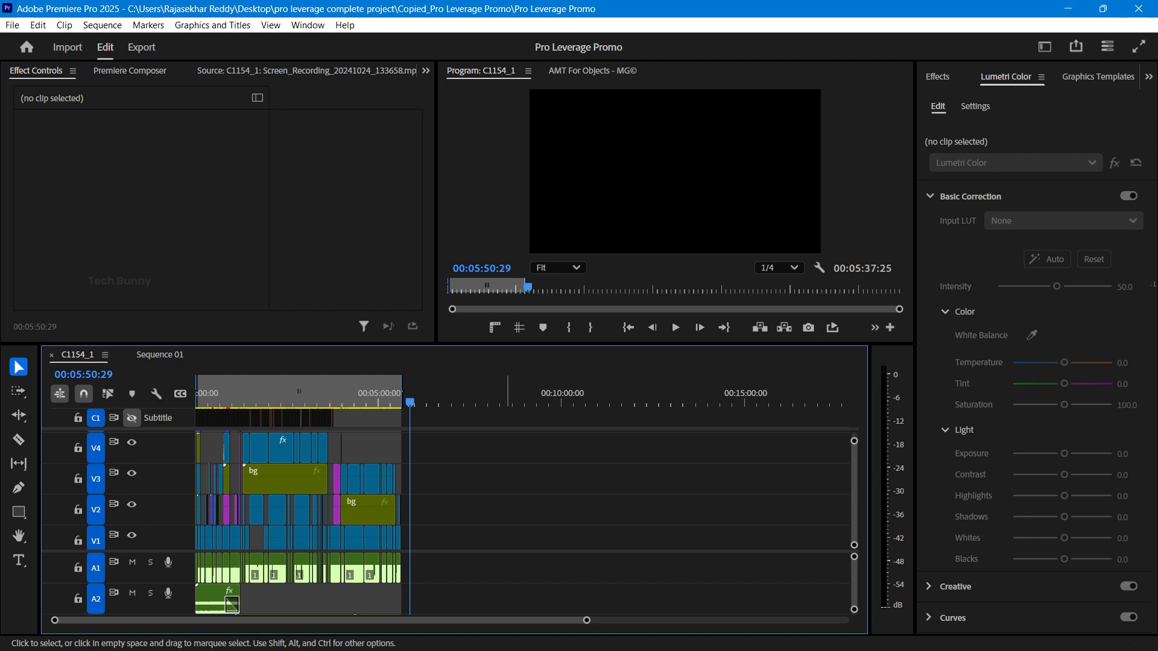
Step: Send C1154_1 to Media Encoder as H.264 MP4 to F:\C1154_1.mp4 and start the queue
left_click(141, 47)
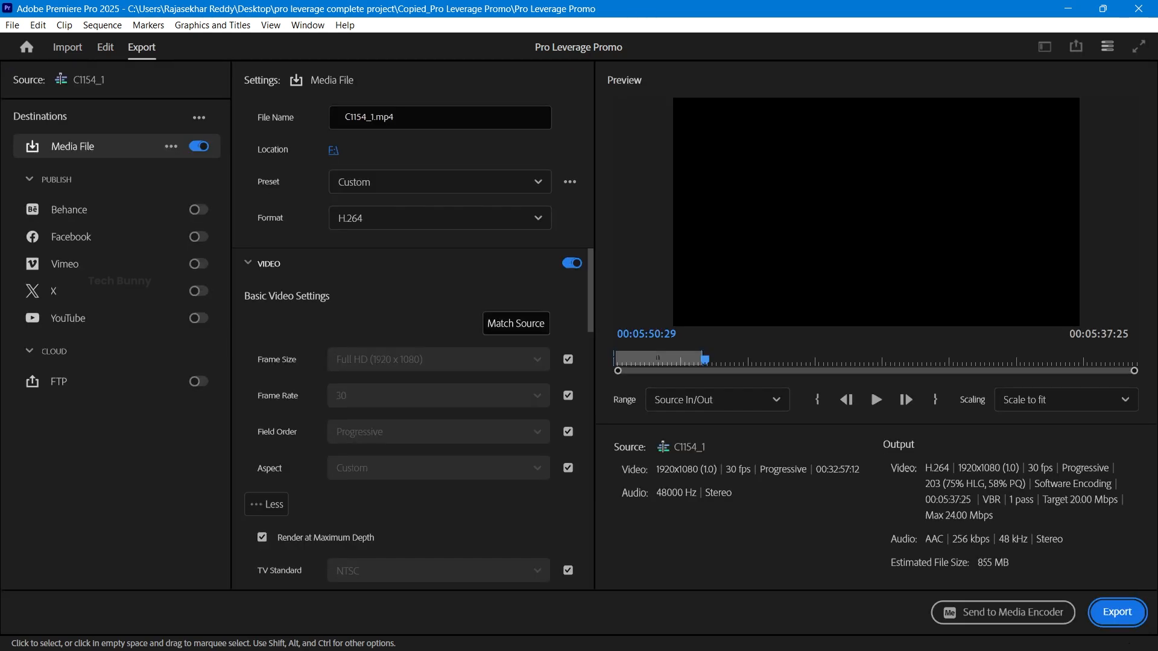
scroll("down", 3)
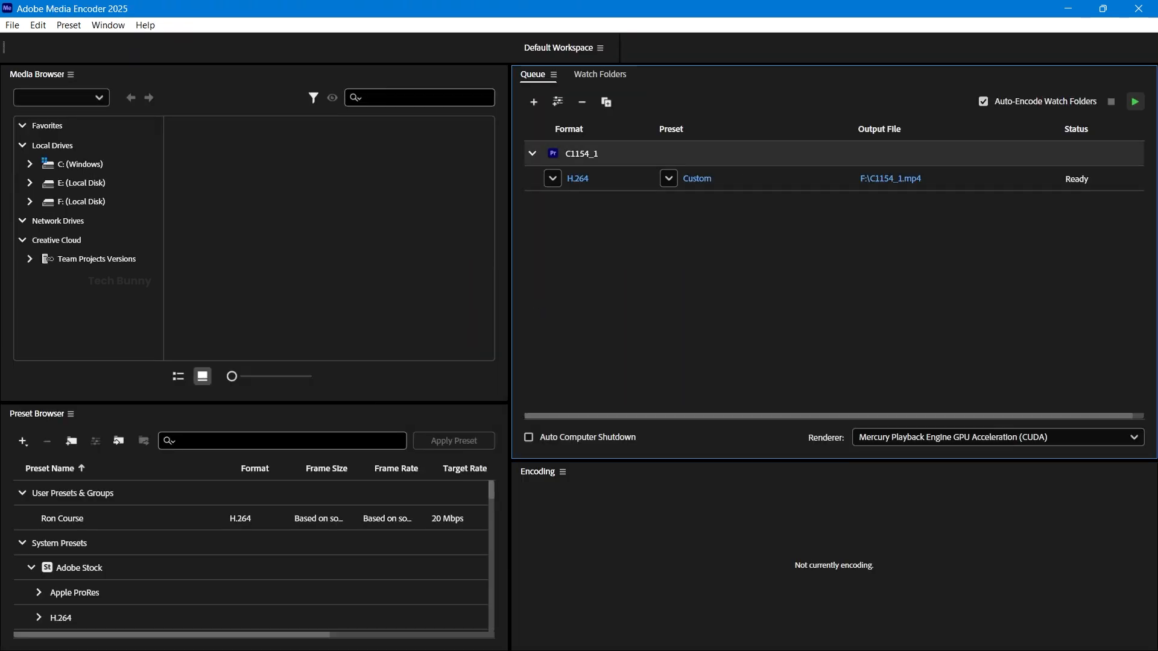
left_click(1135, 101)
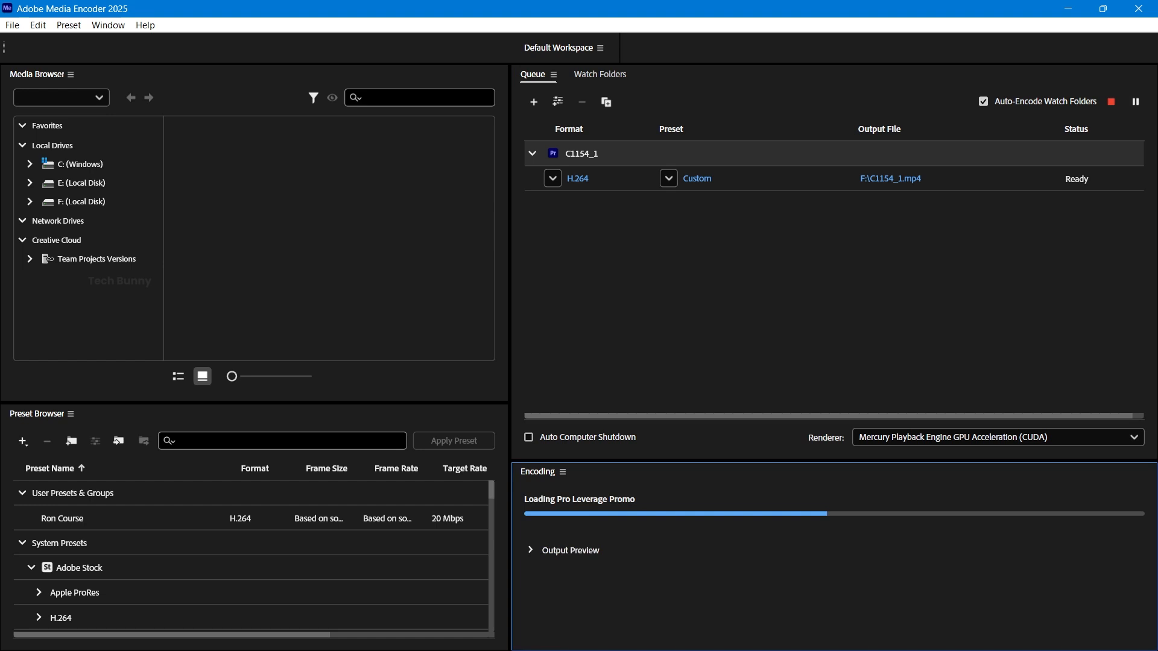